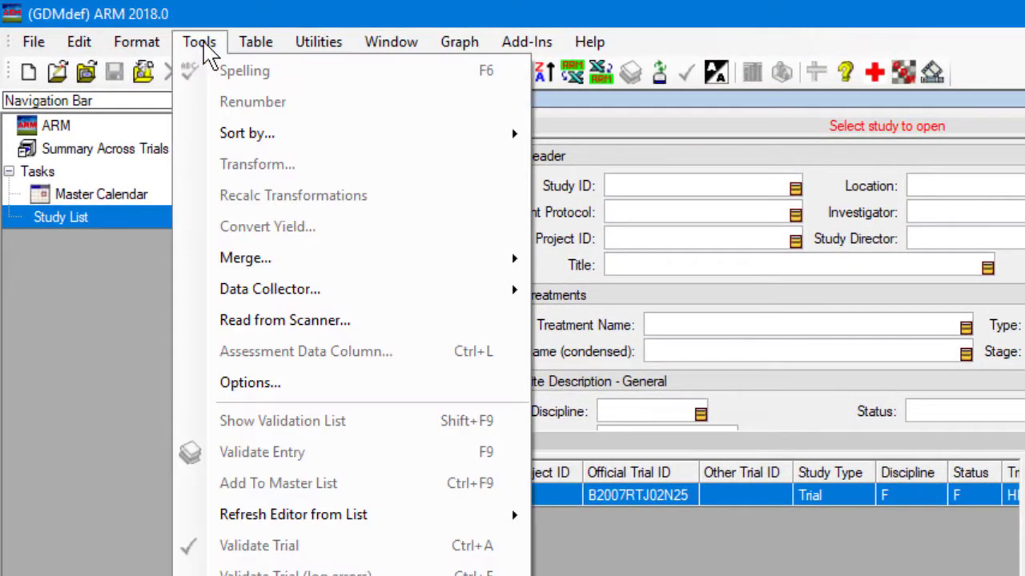
mouse_move(249, 383)
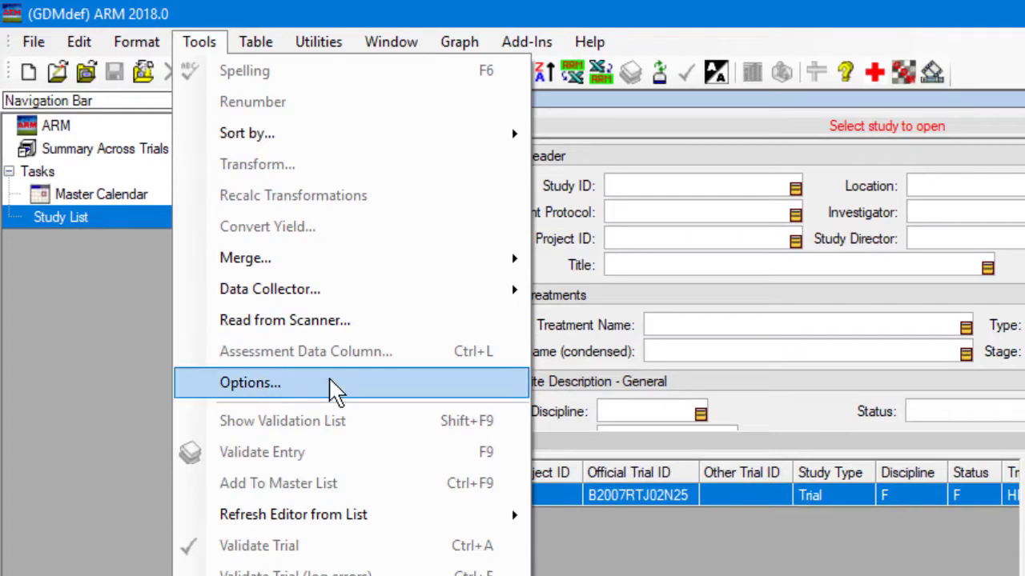
- Show the File location settings in ARM Options, where the backup folder path is empty
left_click(249, 382)
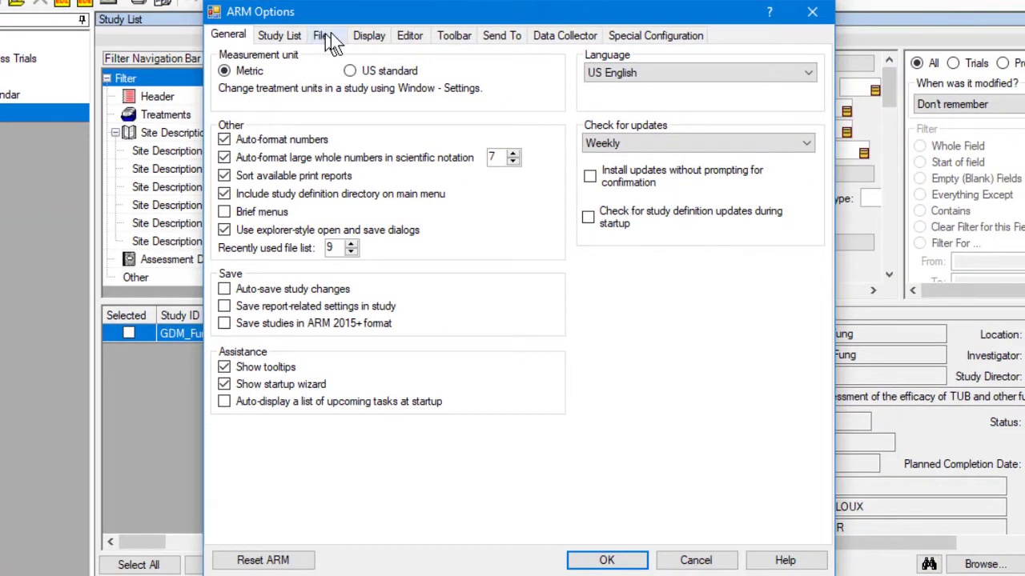
left_click(321, 35)
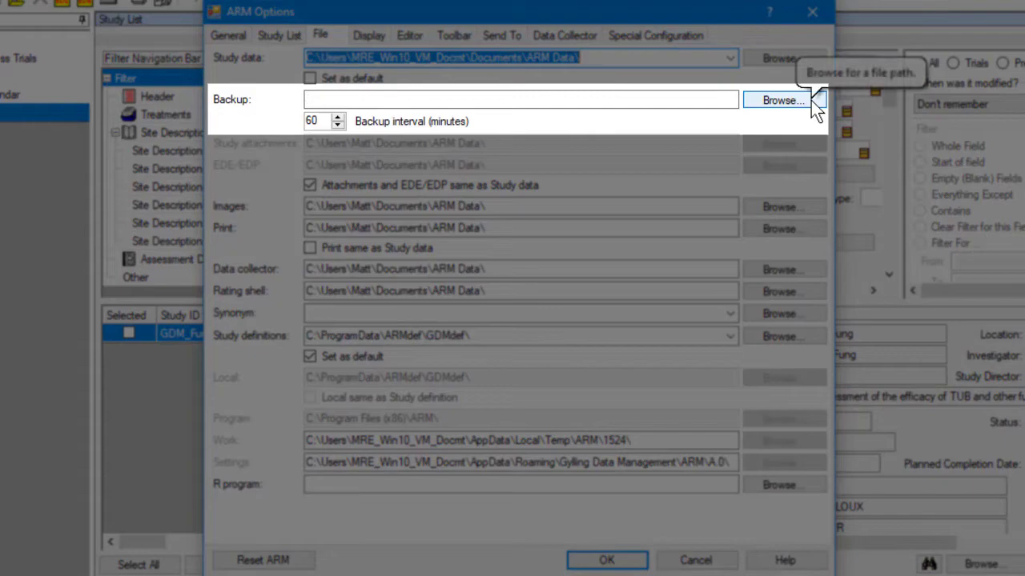
- Set the backup folder to E:\ARMbackup\ on the USB drive via Browse
left_click(783, 100)
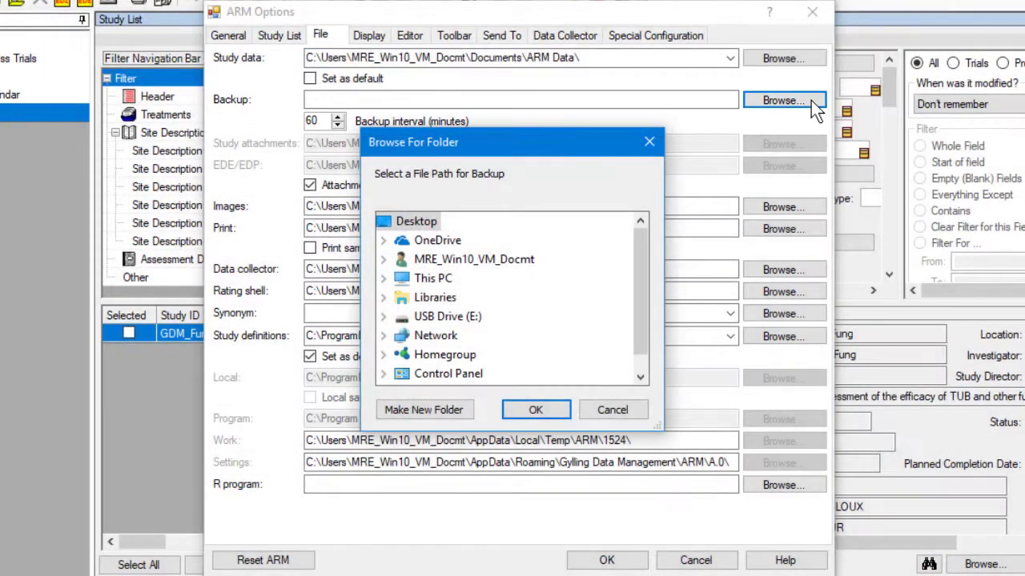
mouse_move(447, 316)
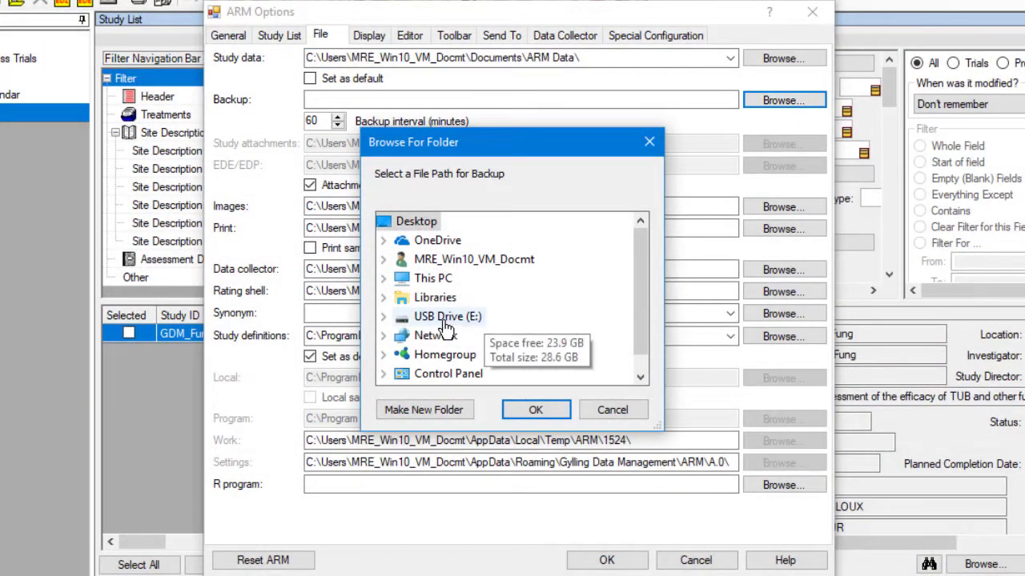
left_click(448, 316)
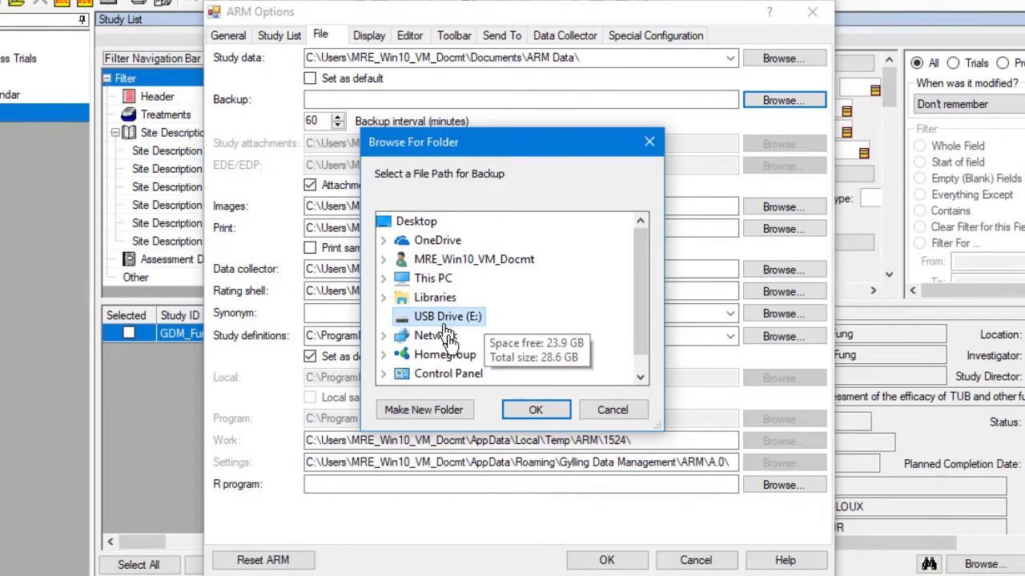
left_click(535, 410)
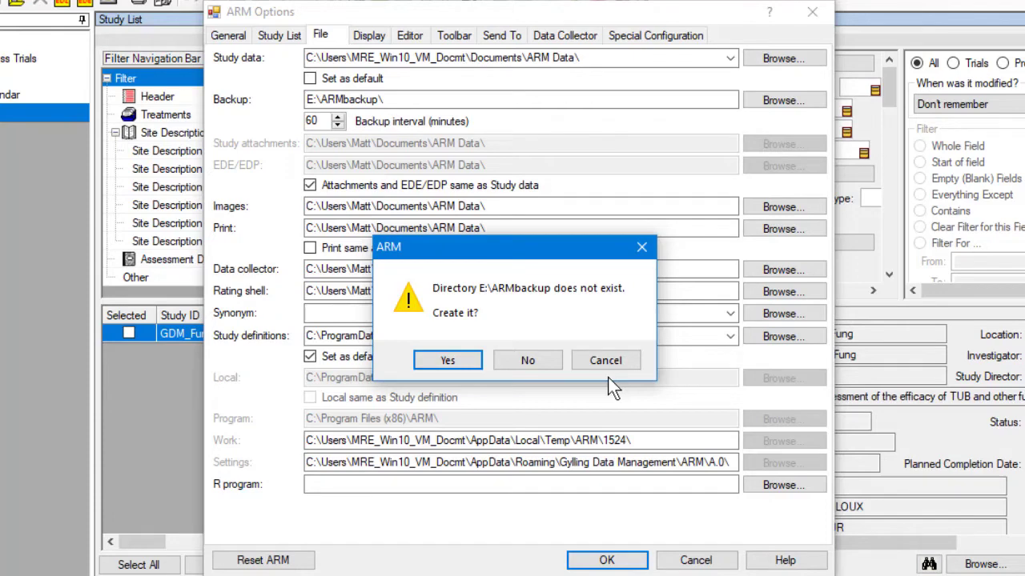
mouse_move(448, 361)
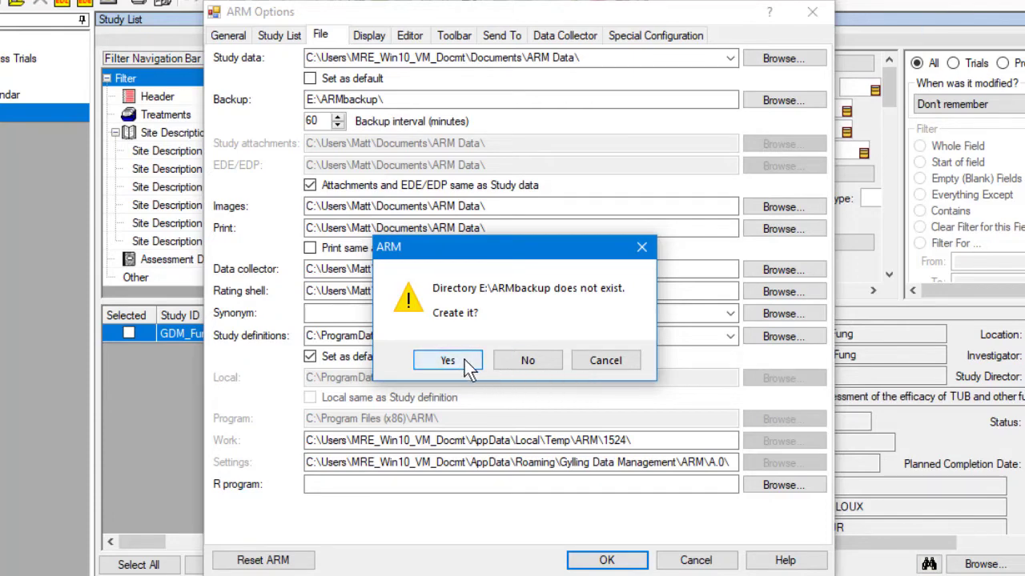
- Create the missing E:\ARMbackup\ directory and keep the new backup setting
left_click(448, 360)
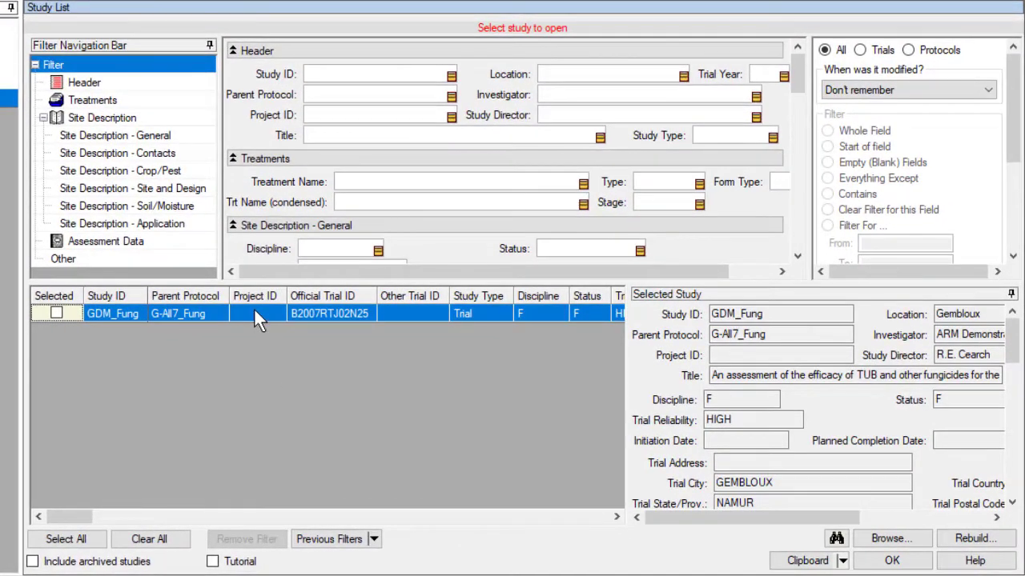
- List the 13 saved previous versions of the GDM_Fung study from its context menu
right_click(256, 313)
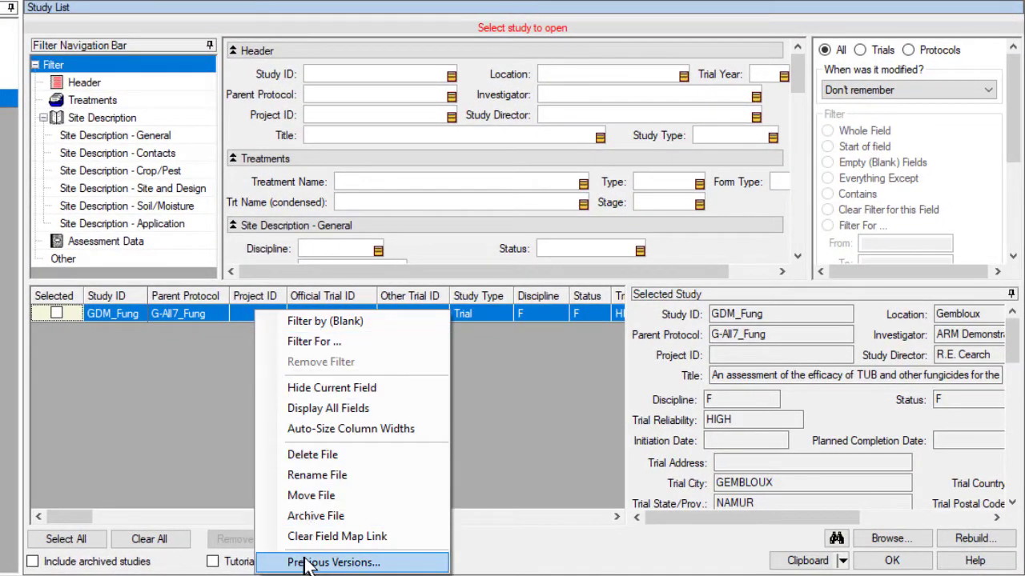
left_click(334, 562)
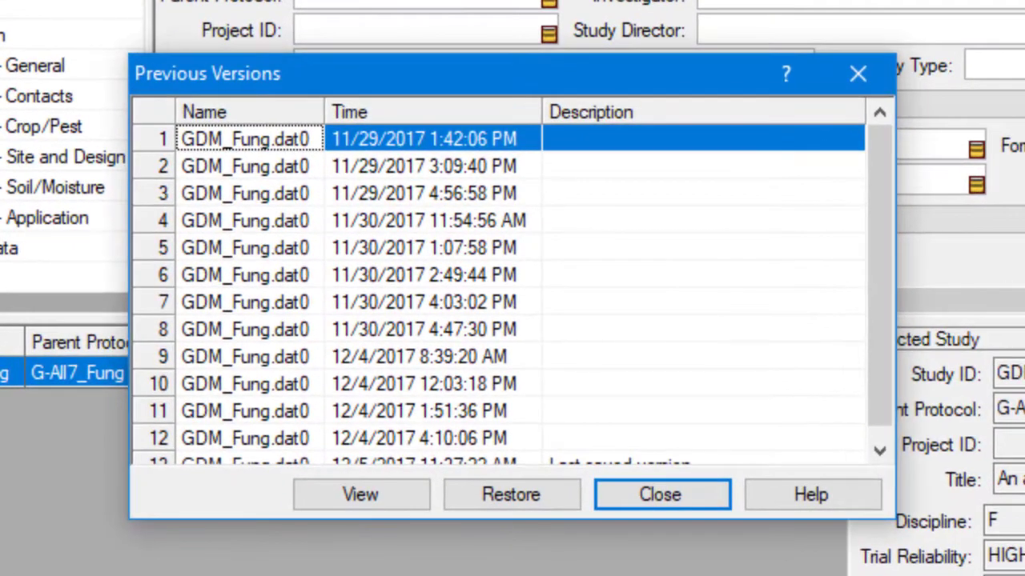
scroll("down", 3)
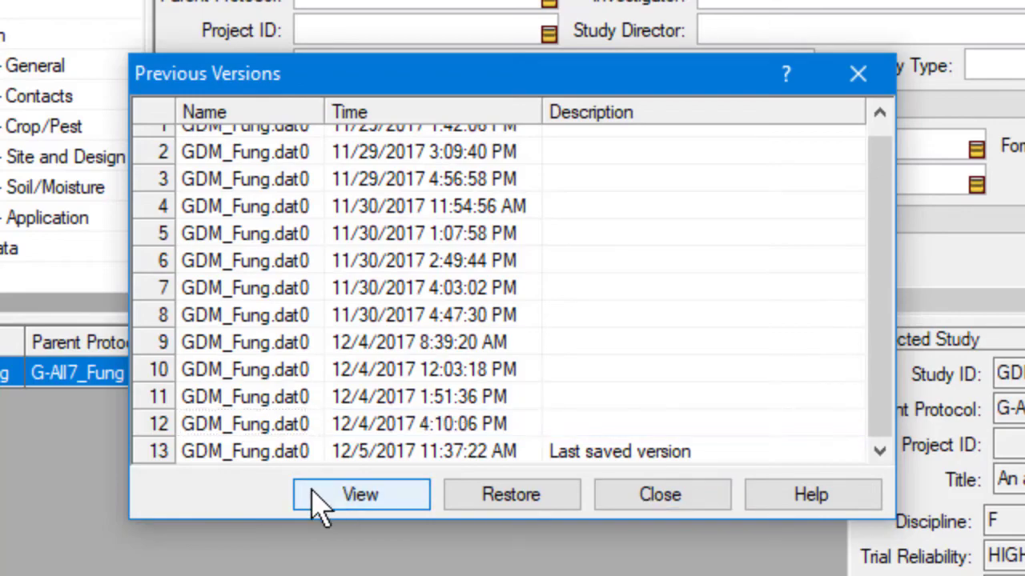
- View the selected earlier GDM_Fung version, showing hidden study editor fields that contain information
left_click(359, 494)
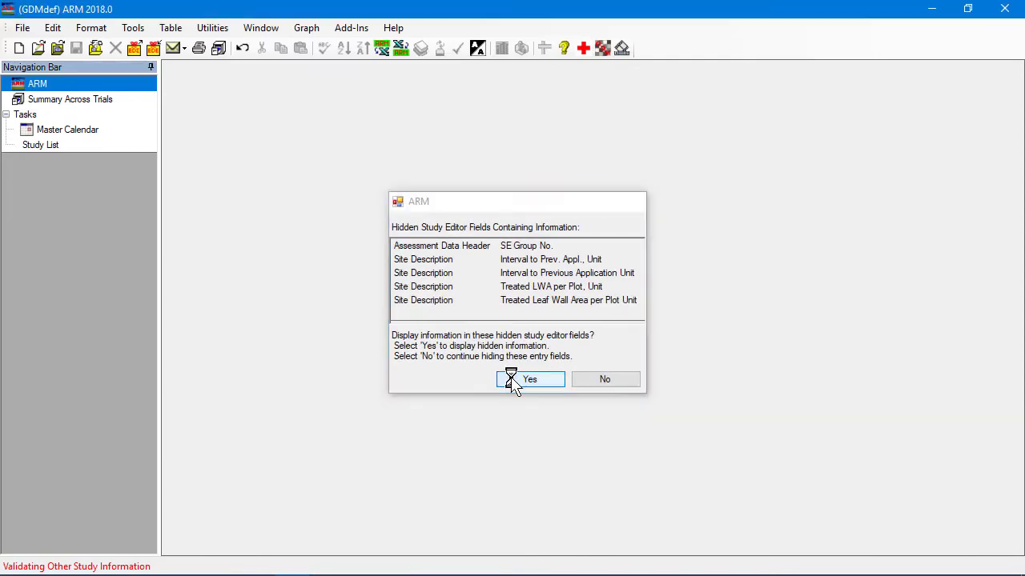
left_click(529, 378)
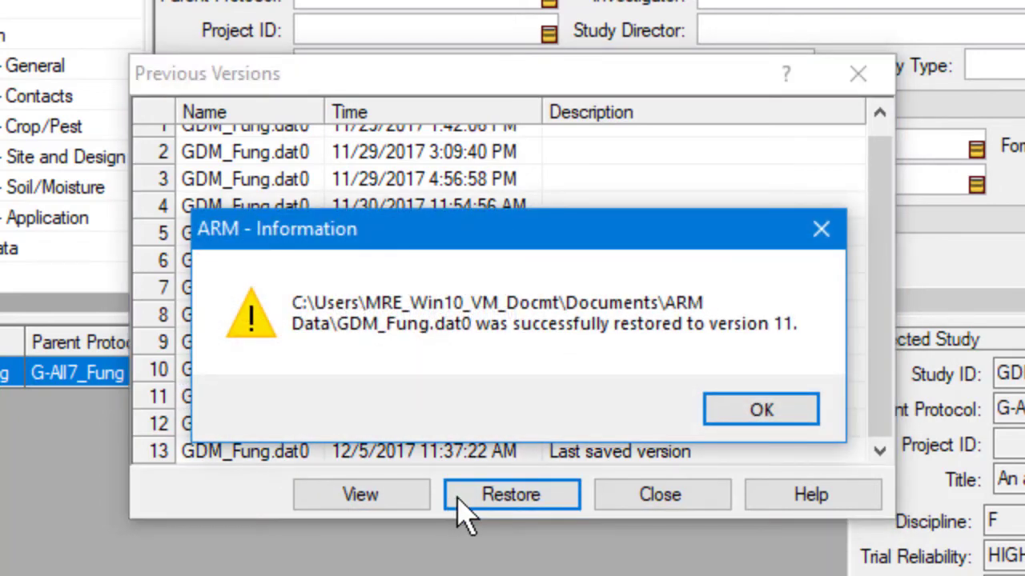
mouse_move(761, 409)
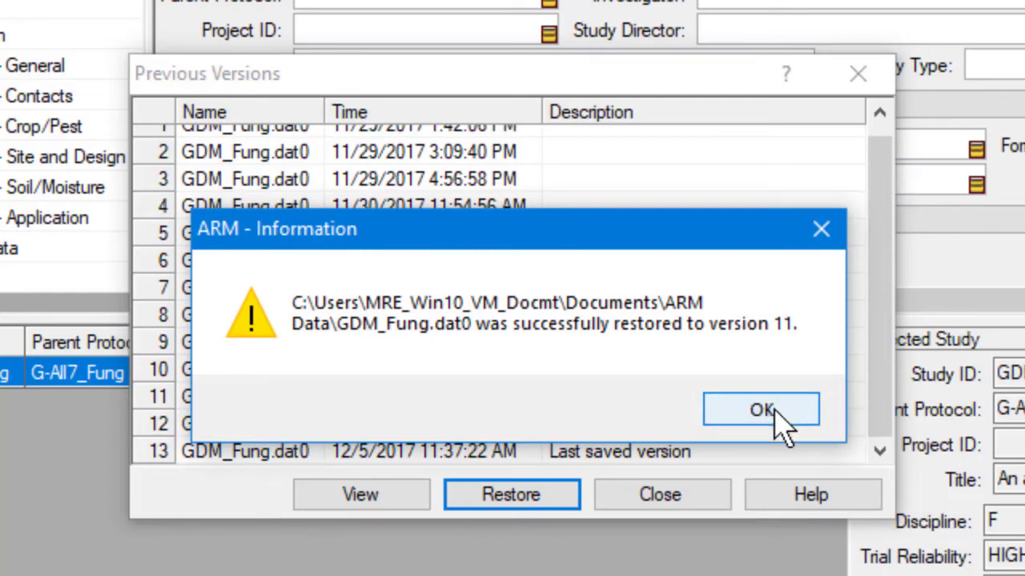
- Acknowledge the successful restore to version 11 and return to the Previous Versions list
left_click(761, 409)
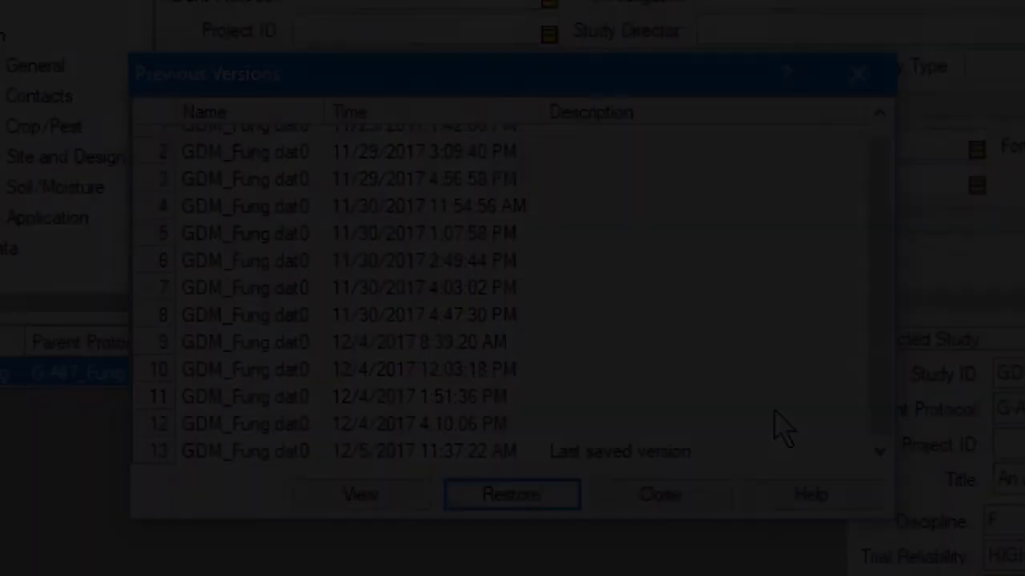
left_click(510, 494)
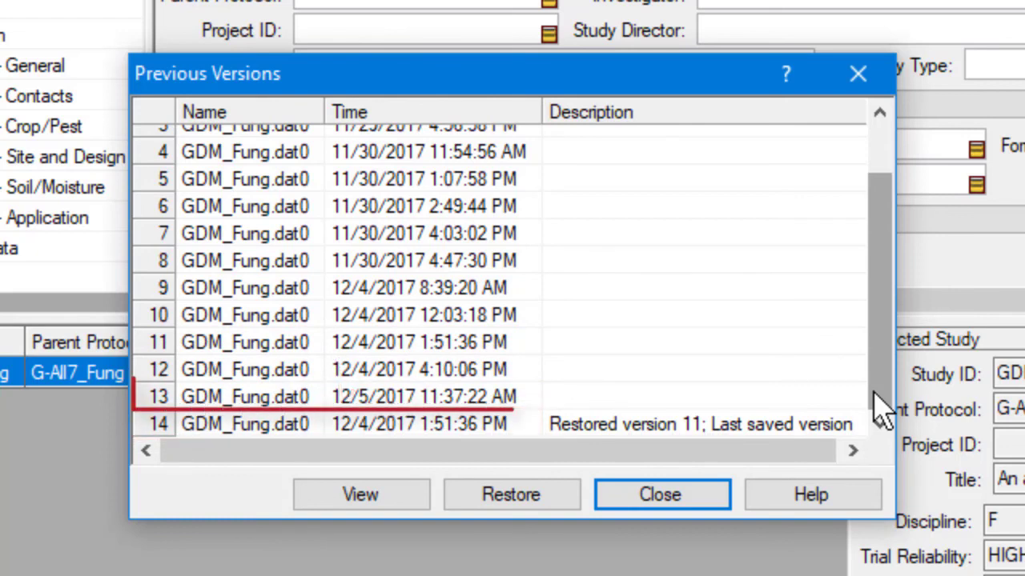
- Select an entry in the updated list showing version 14 'Restored version 11; Last saved version'
left_click(336, 396)
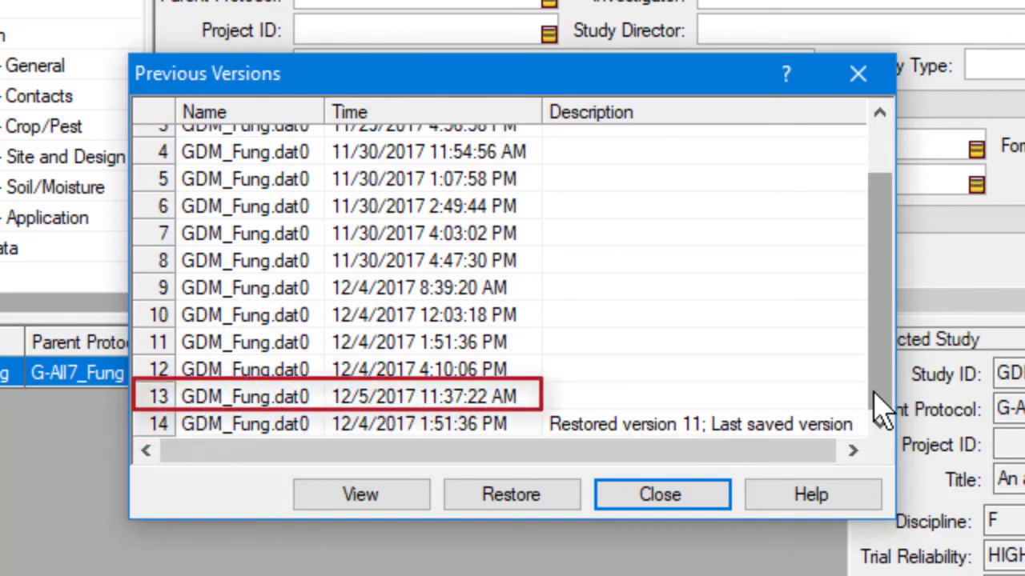